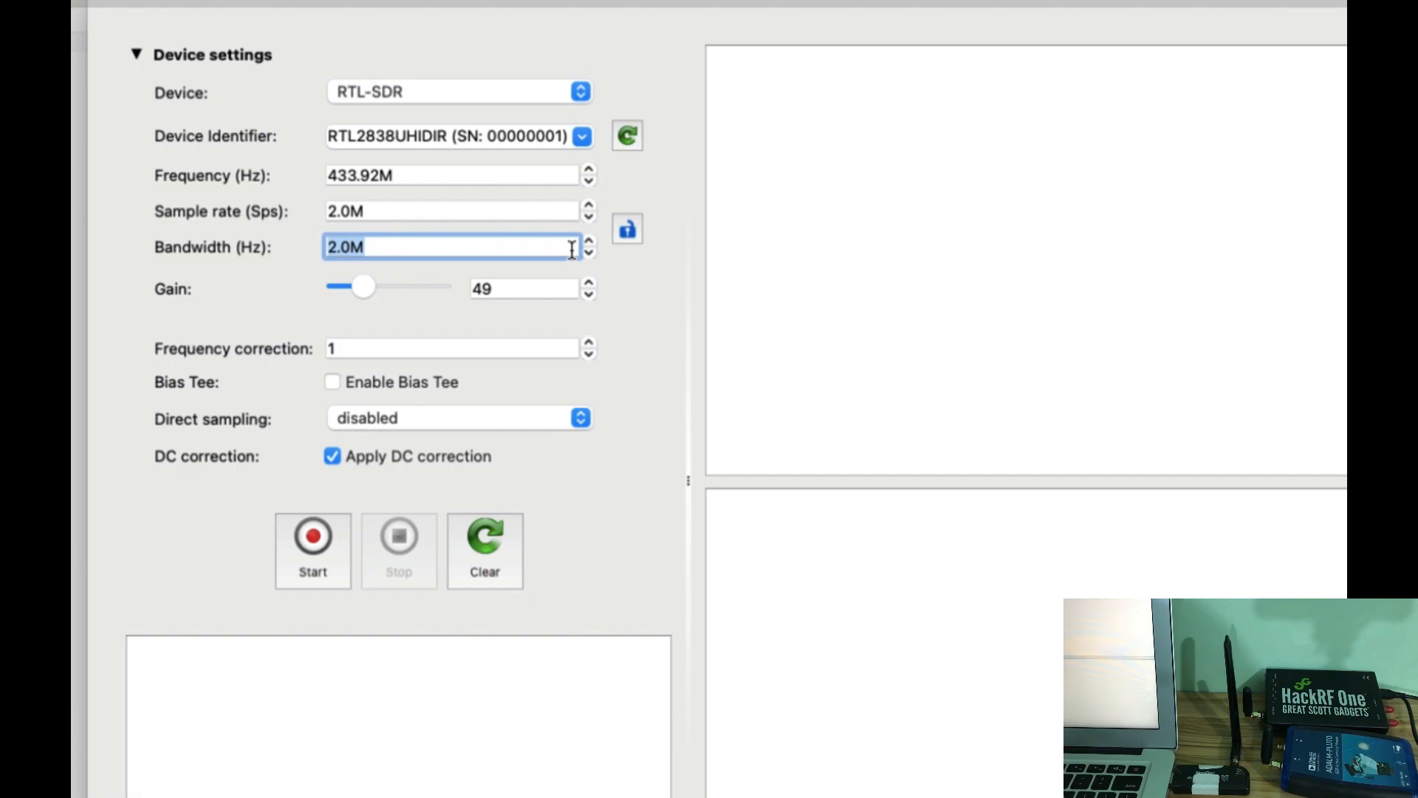
- Start receiving from the RTL-SDR at 433.92M, 2.0M sample rate, gain 49
{"action": "left_click", "coordinate": [312, 535]}
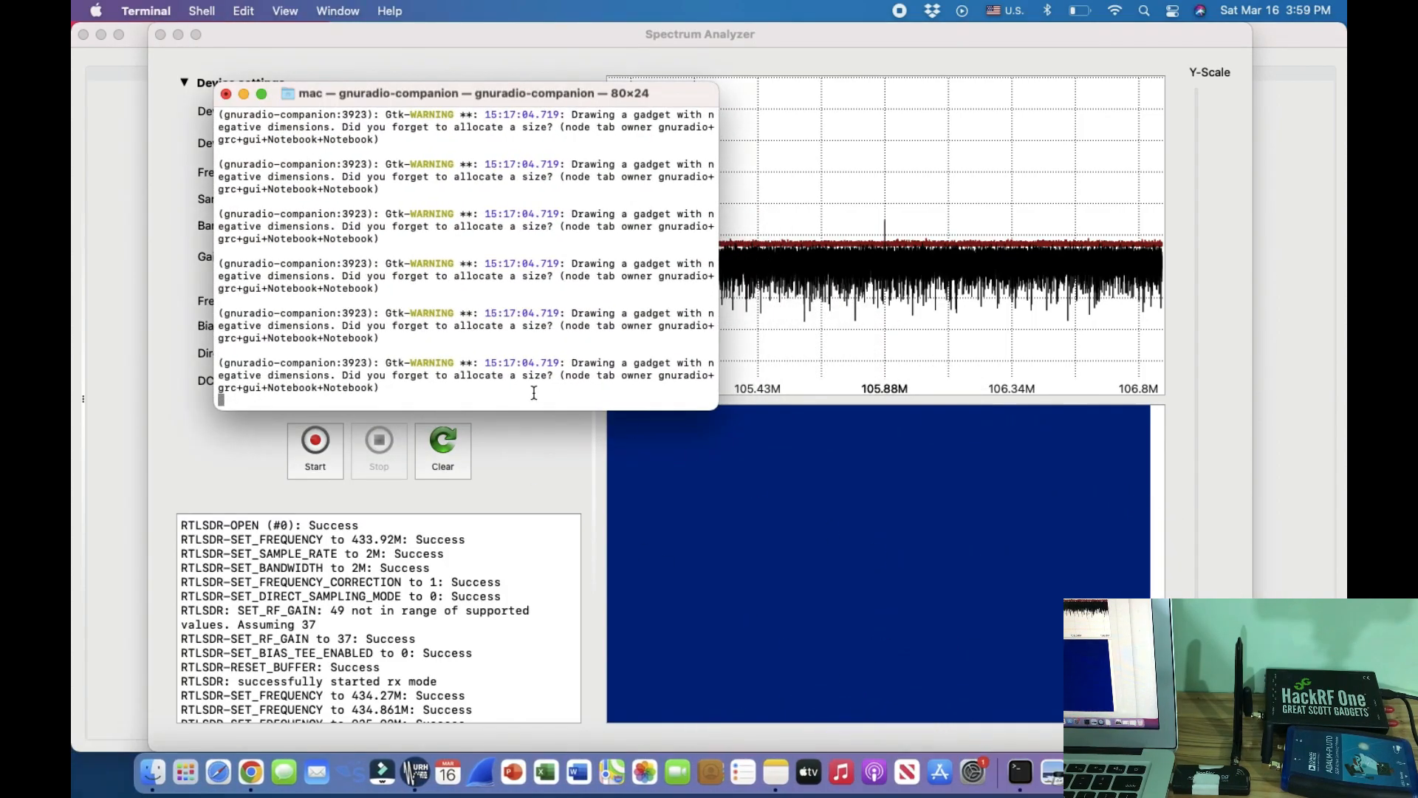